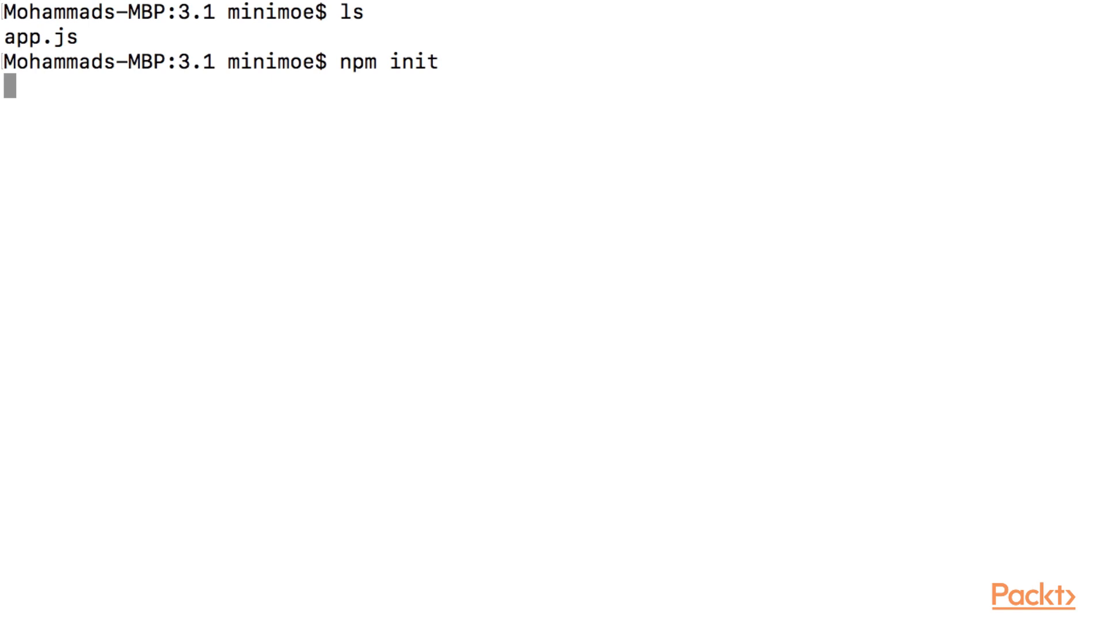
- Generate package.json with npm init defaults and install the http package with --save
{"action": "key", "text": "Return"}
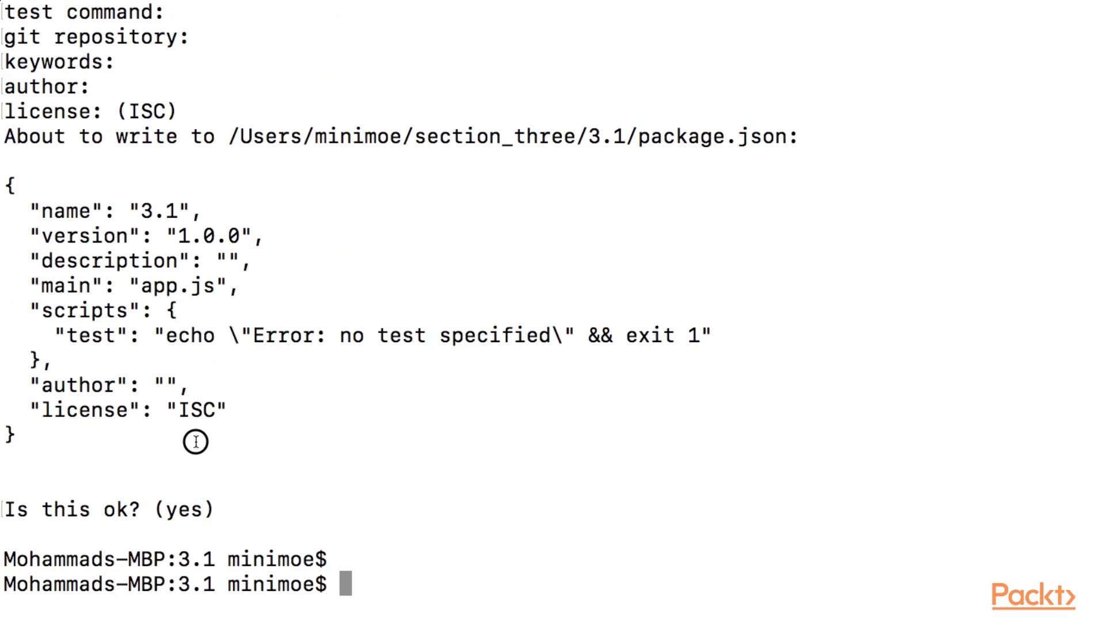
{"action": "type", "text": "n"}
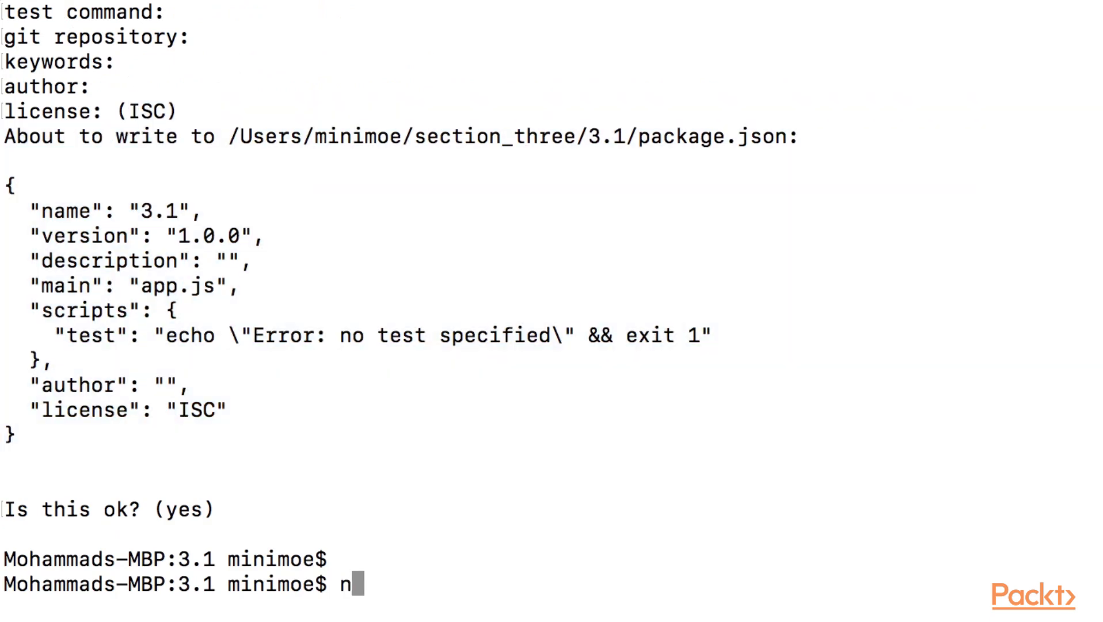
{"action": "type", "text": "pm install http --s"}
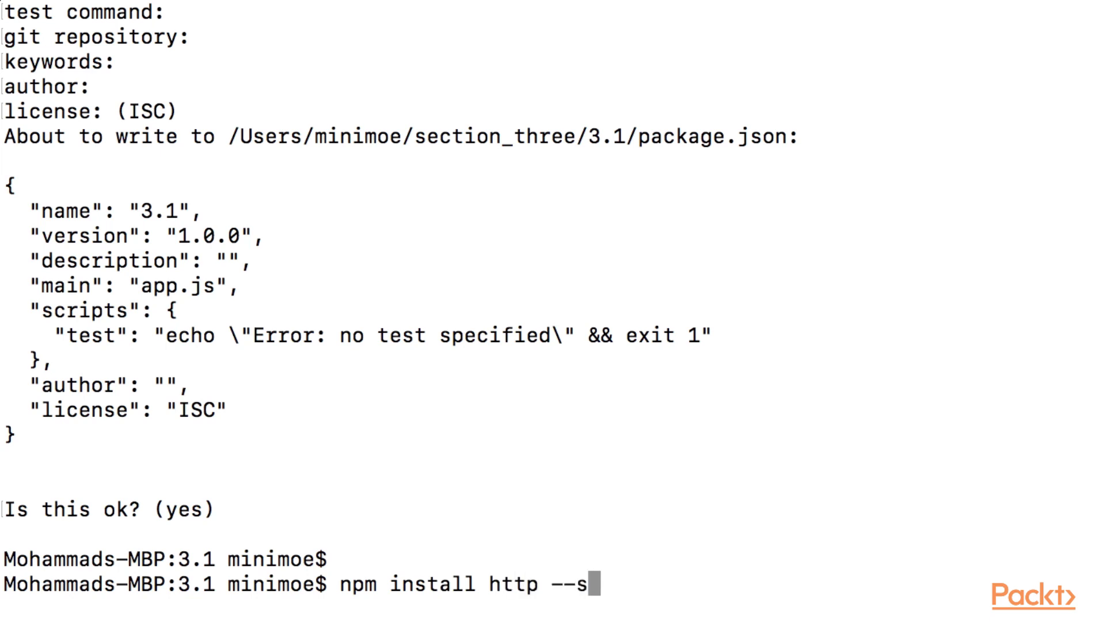
{"action": "type", "text": "ave"}
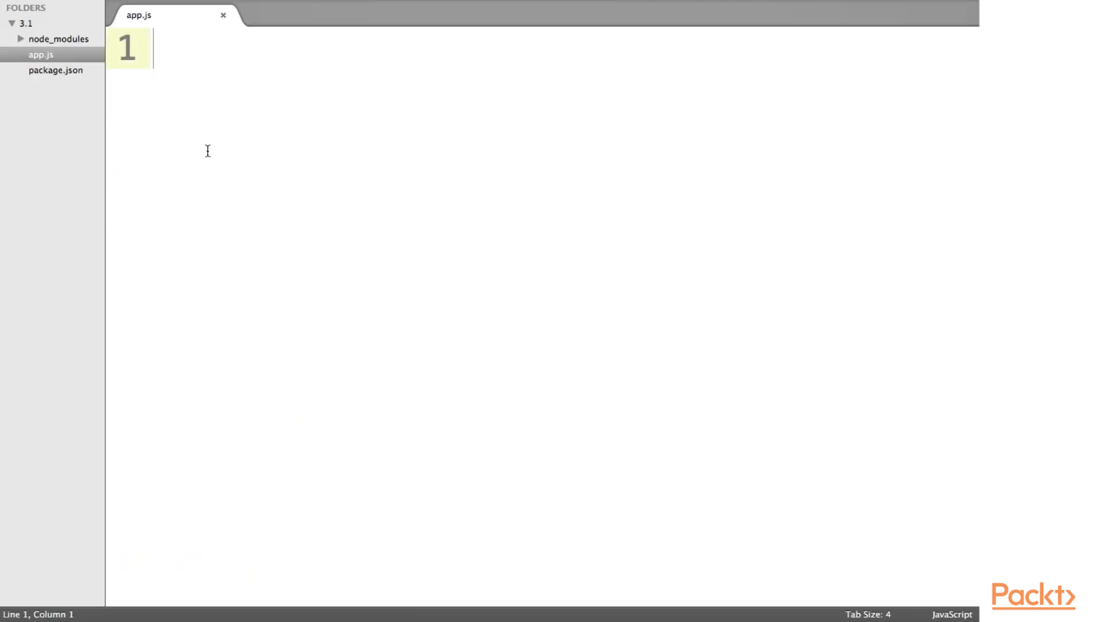
- Check package.json's dependencies, then add const http = require('http') to app.js
{"action": "left_click", "coordinate": [56, 69]}
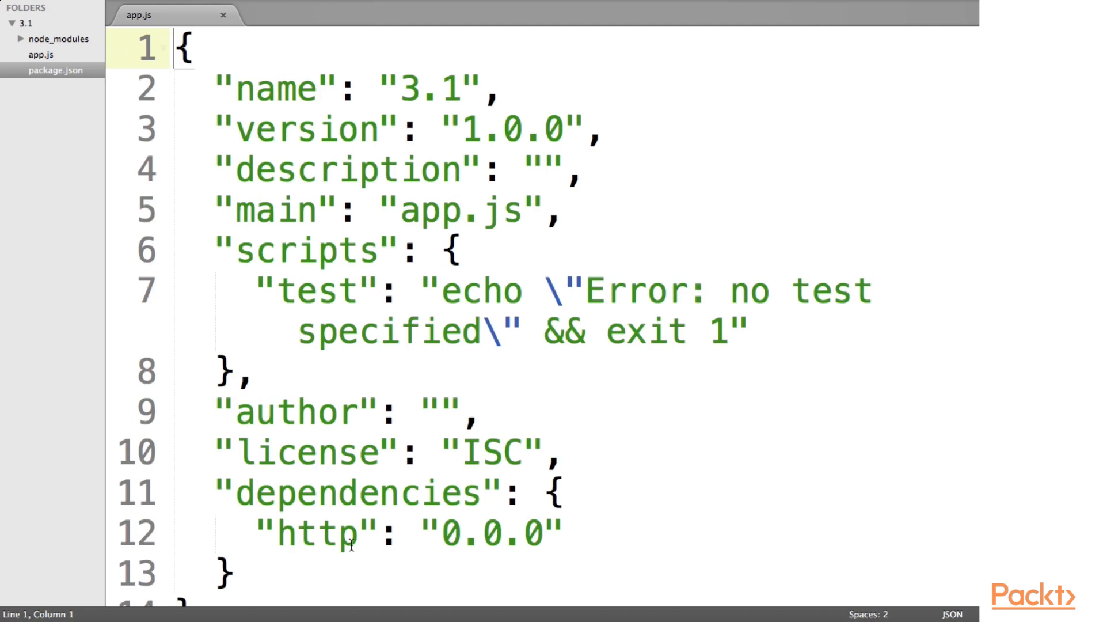
{"action": "double_click", "coordinate": [317, 533]}
{"action": "type", "text": "const"}
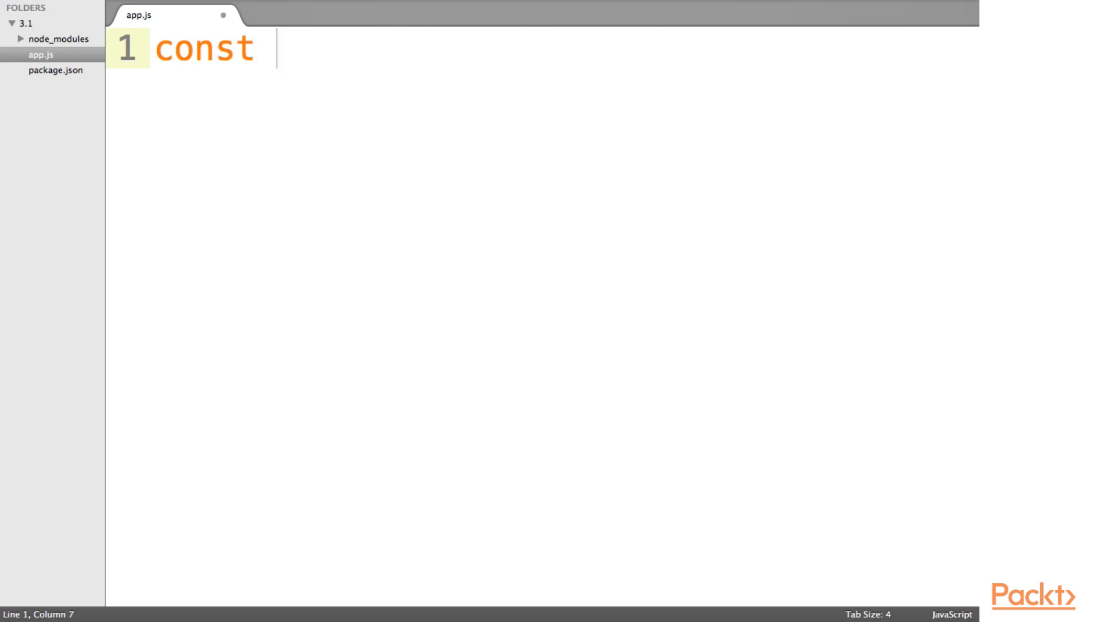
{"action": "type", "text": "http = require('h'"}
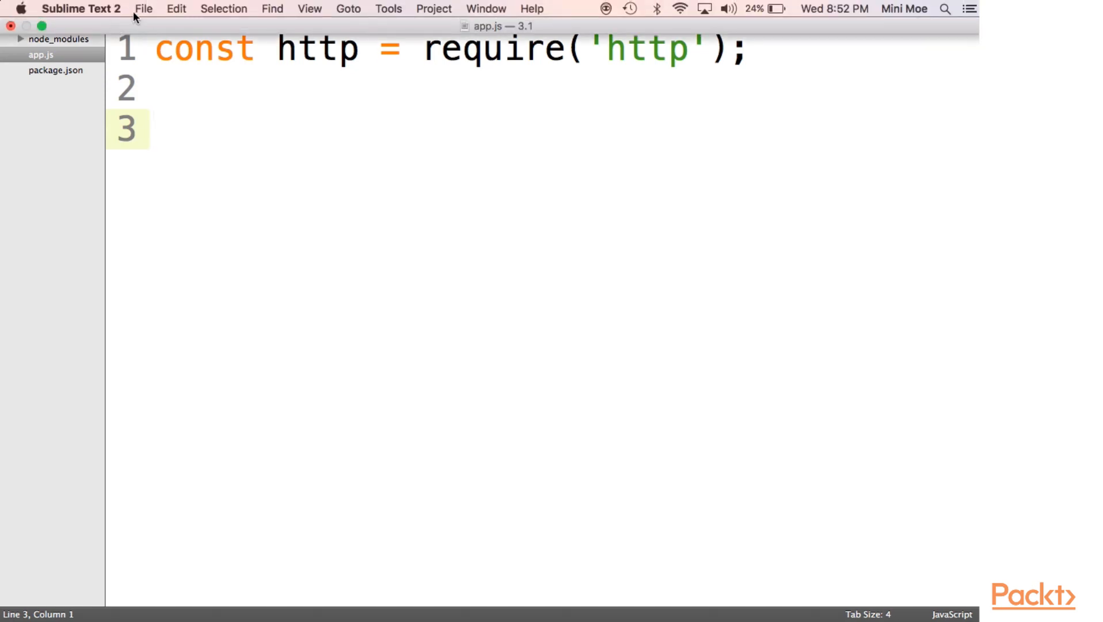
- Browse the File menu and colour schemes, leaving the scheme unchanged
{"action": "left_click", "coordinate": [143, 9]}
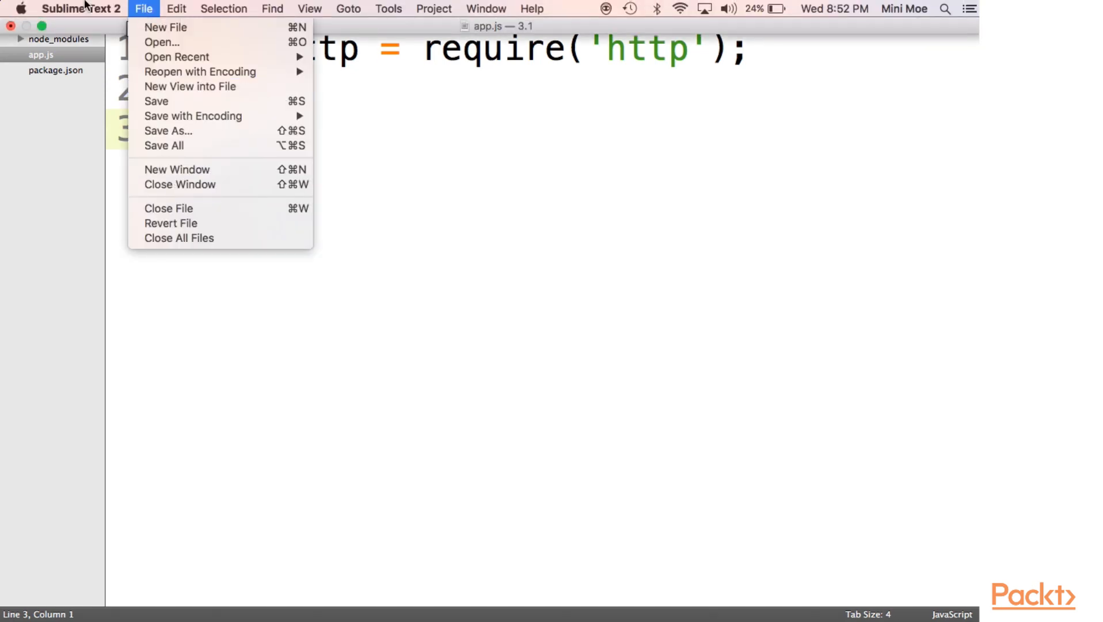
{"action": "left_click", "coordinate": [82, 9]}
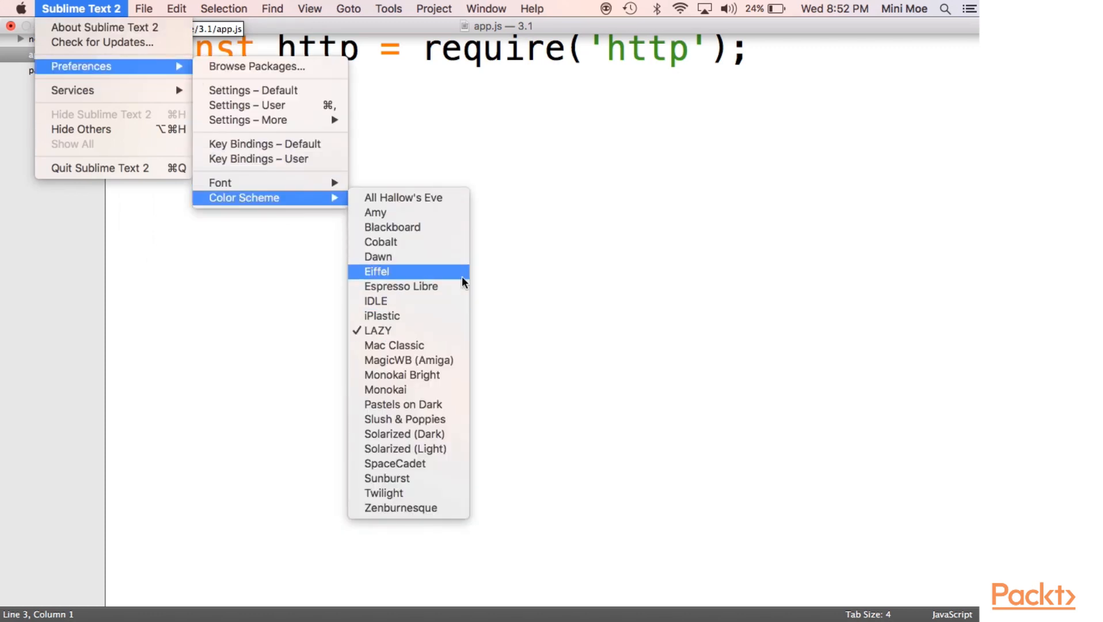
{"action": "left_click", "coordinate": [377, 270]}
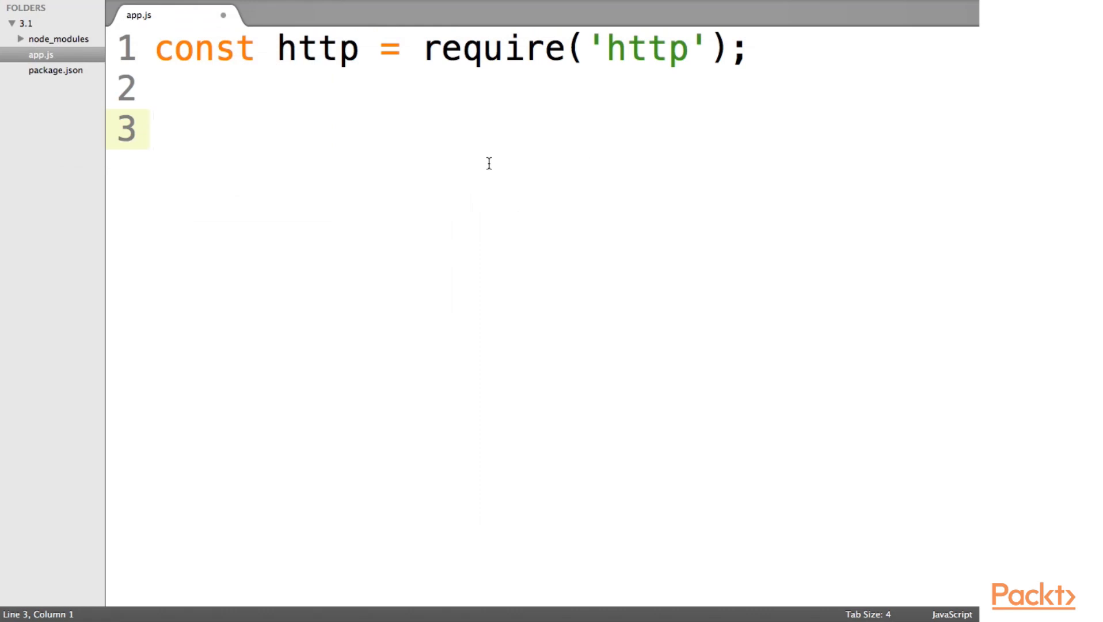
- Add http.createServer(function(request, response){}).listen(3000); below the require line
{"action": "type", "text": "http"}
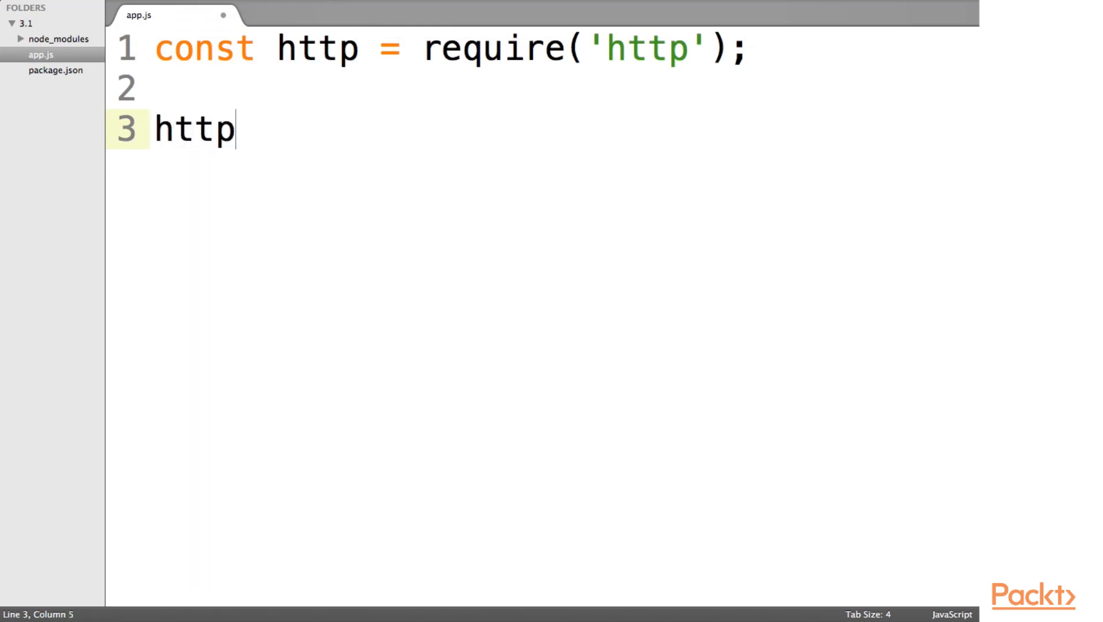
{"action": "type", "text": ".crea"}
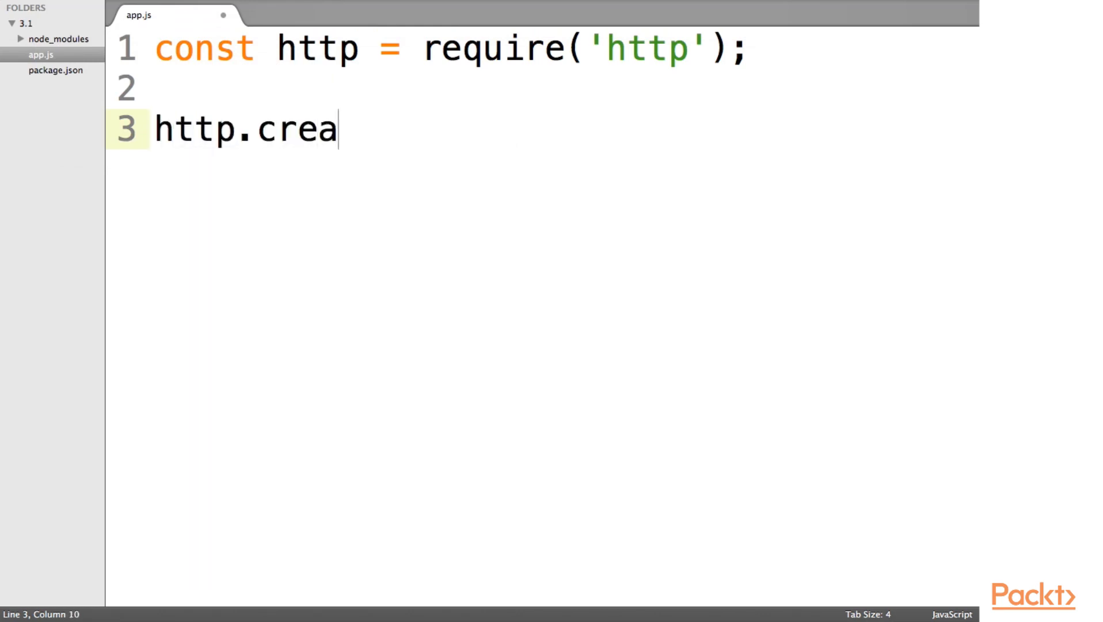
{"action": "type", "text": "teServer"}
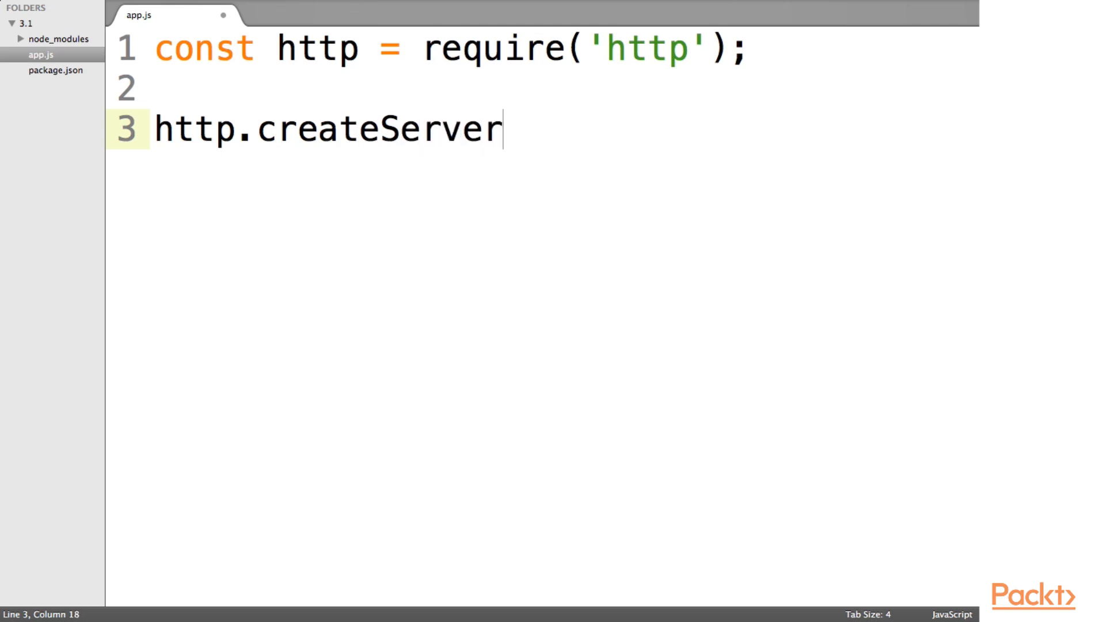
{"action": "type", "text": "(function"}
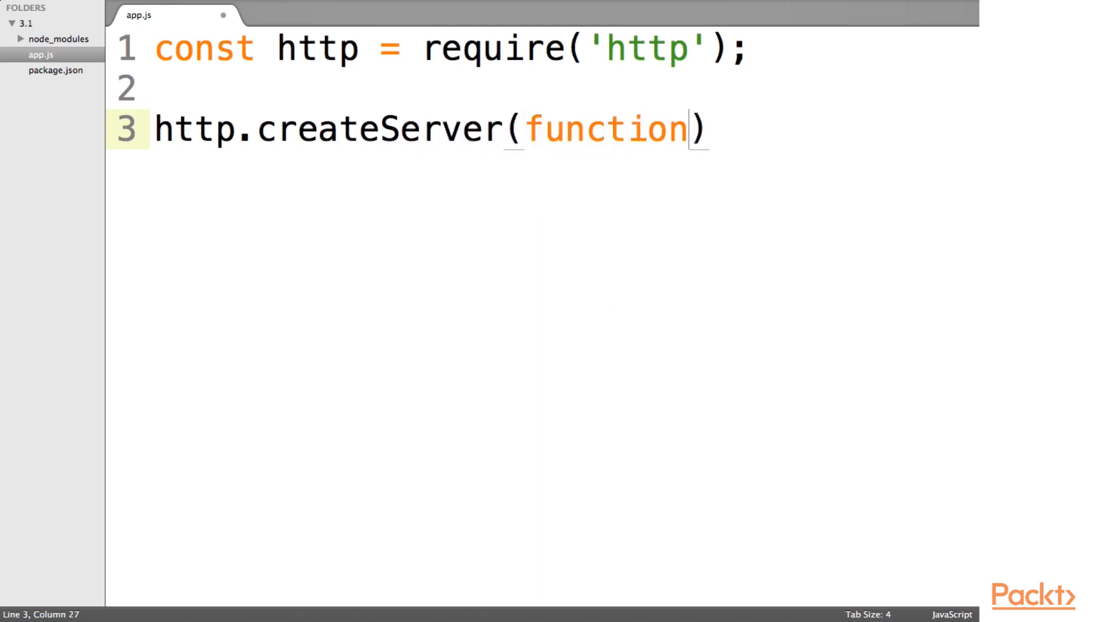
{"action": "type", "text": "(request,response"}
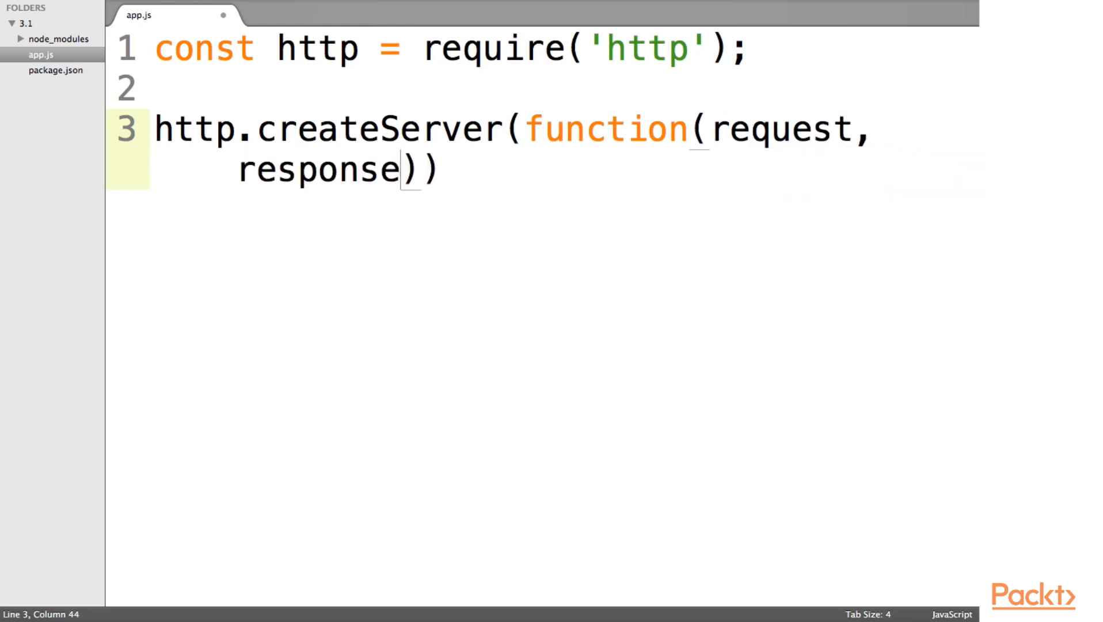
{"action": "type", "text": "{}"}
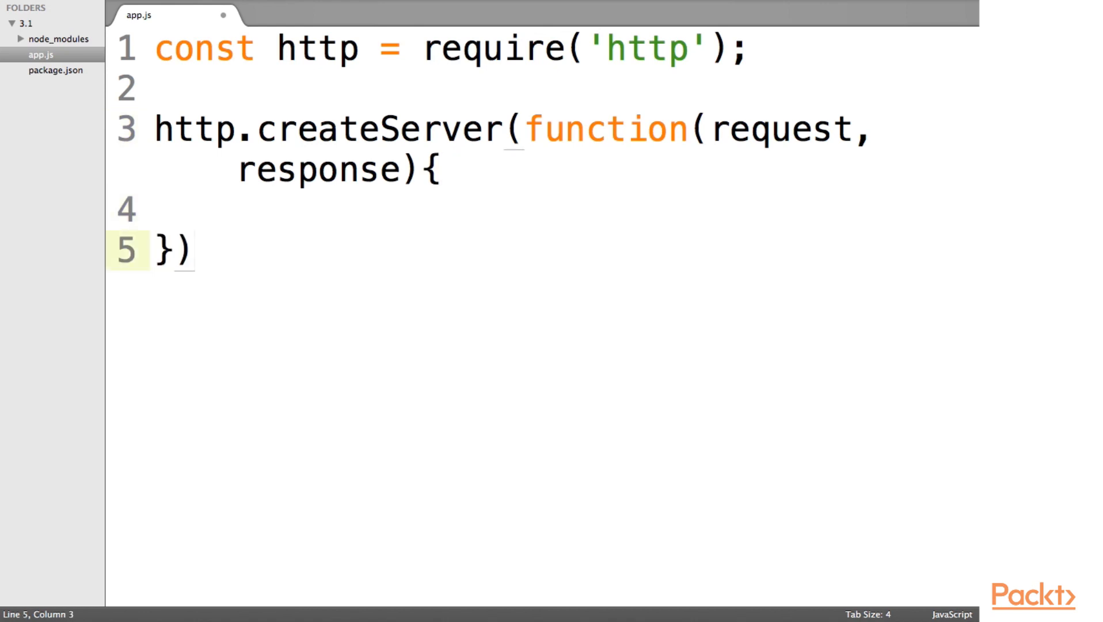
{"action": "type", "text": ".listen(3000);"}
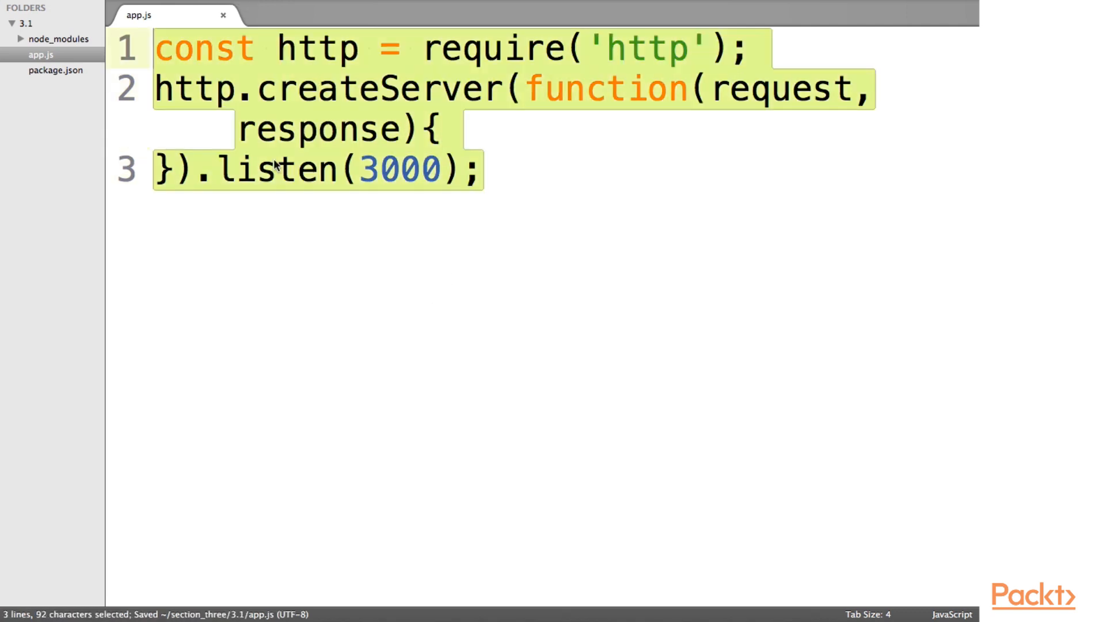
{"action": "mouse_move", "coordinate": [326, 289]}
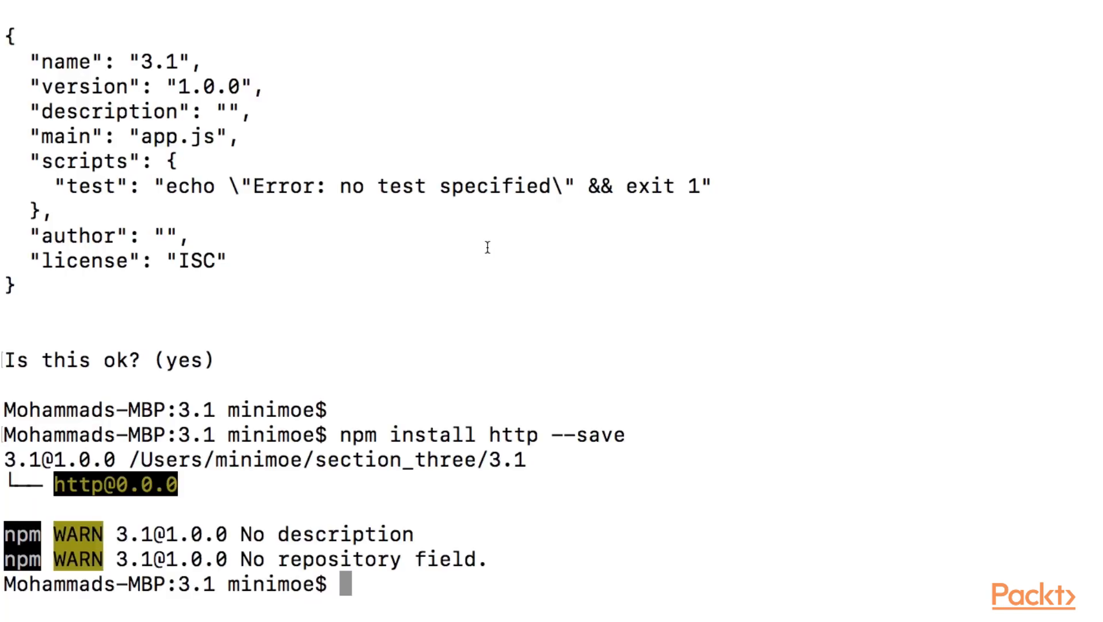
- Clear the terminal and run node app to start the server
{"action": "type", "text": "clea"}
{"action": "type", "text": "nod"}
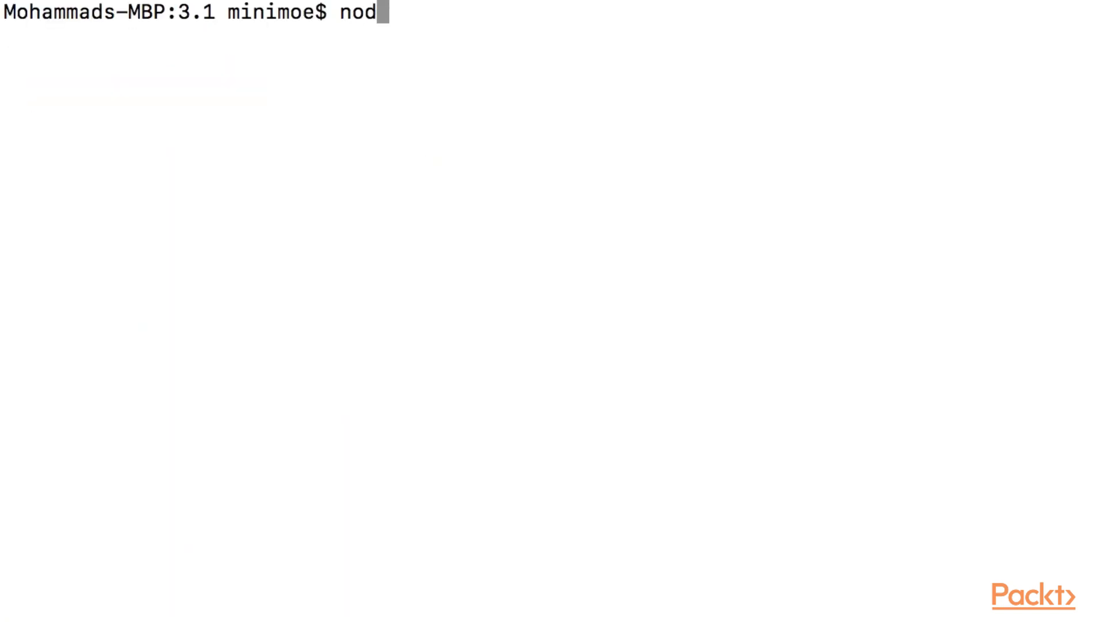
{"action": "type", "text": "e app"}
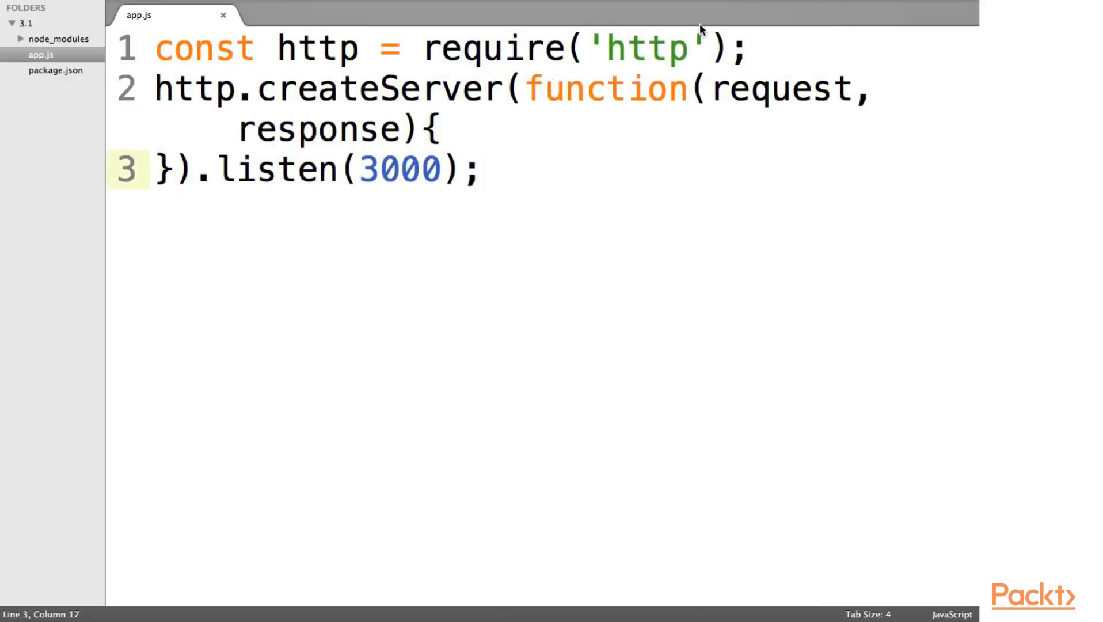
- Restore the blank line after the require and briefly type a function below the server
{"action": "key", "text": "enter"}
{"action": "type", "text": "app.list"}
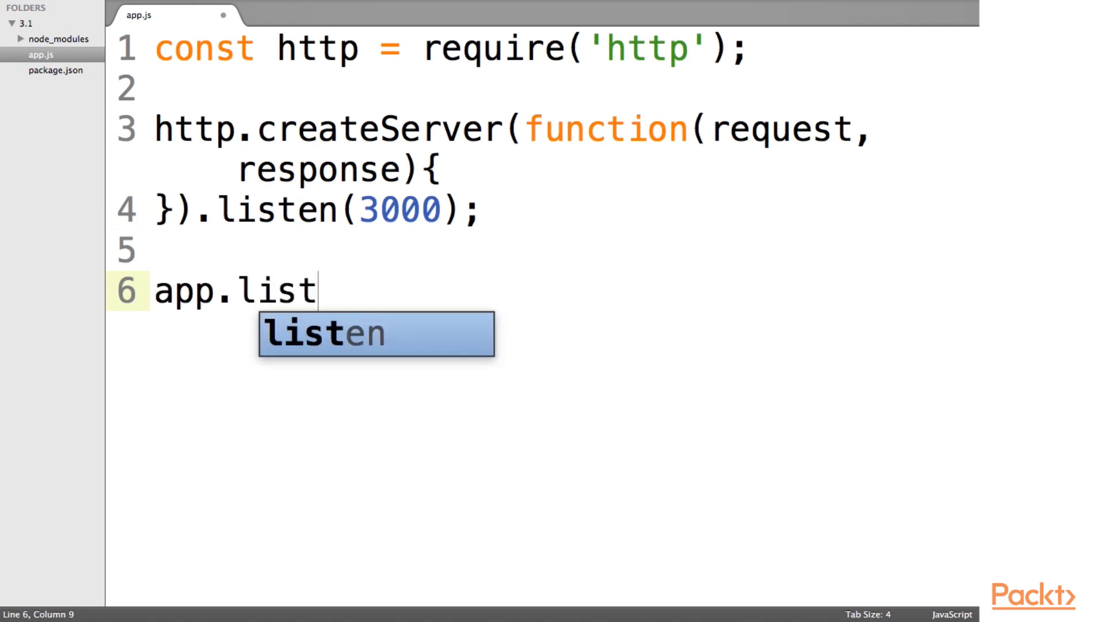
{"action": "type", "text": "en(functio"}
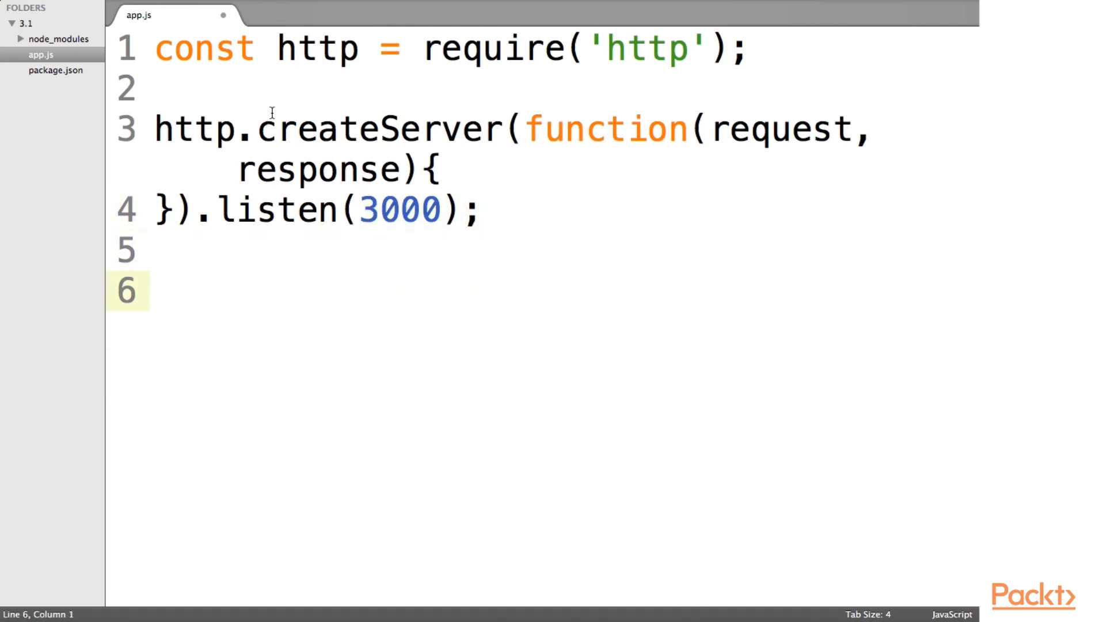
{"action": "mouse_move", "coordinate": [753, 207]}
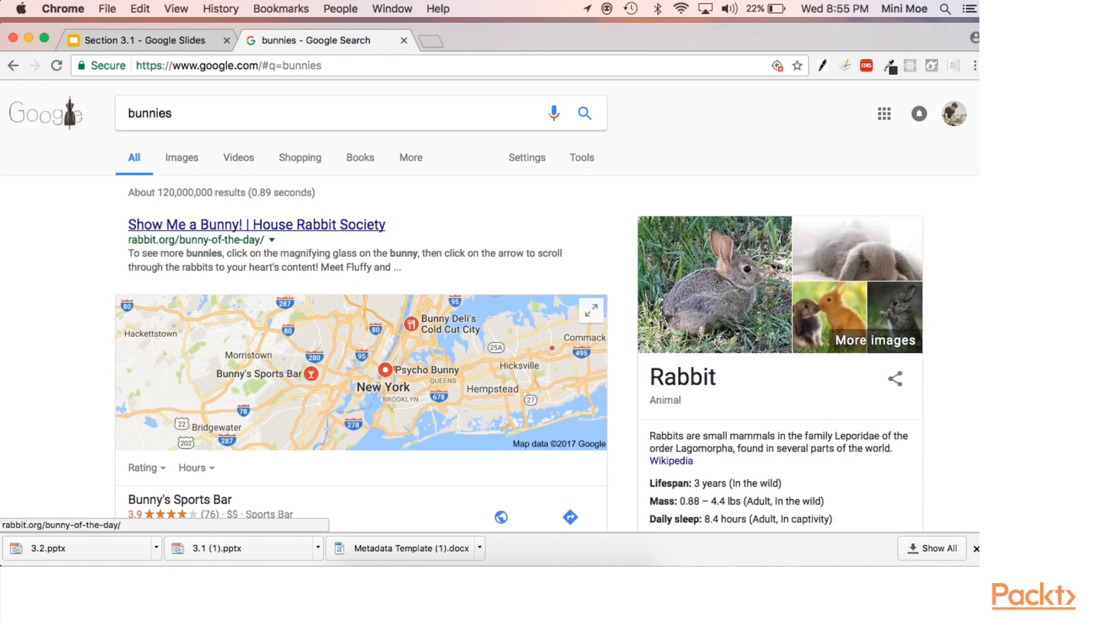
- Scroll the Google results for bunnies down to nearby places and videos
{"action": "scroll", "scroll_direction": "down", "scroll_amount": 3}
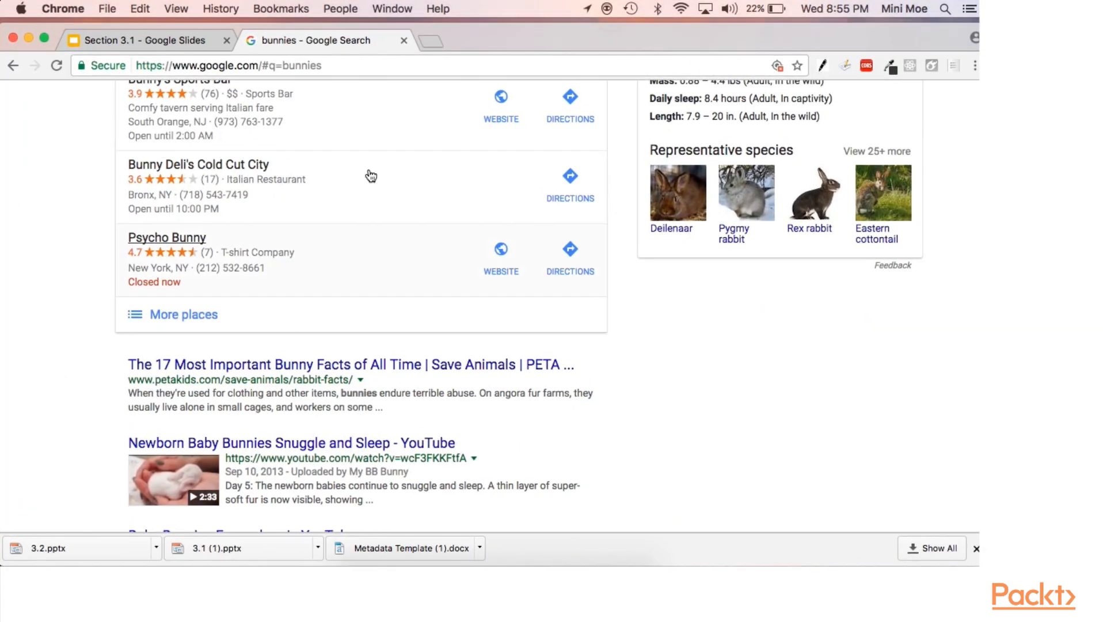
{"action": "scroll", "scroll_direction": "down", "scroll_amount": 3}
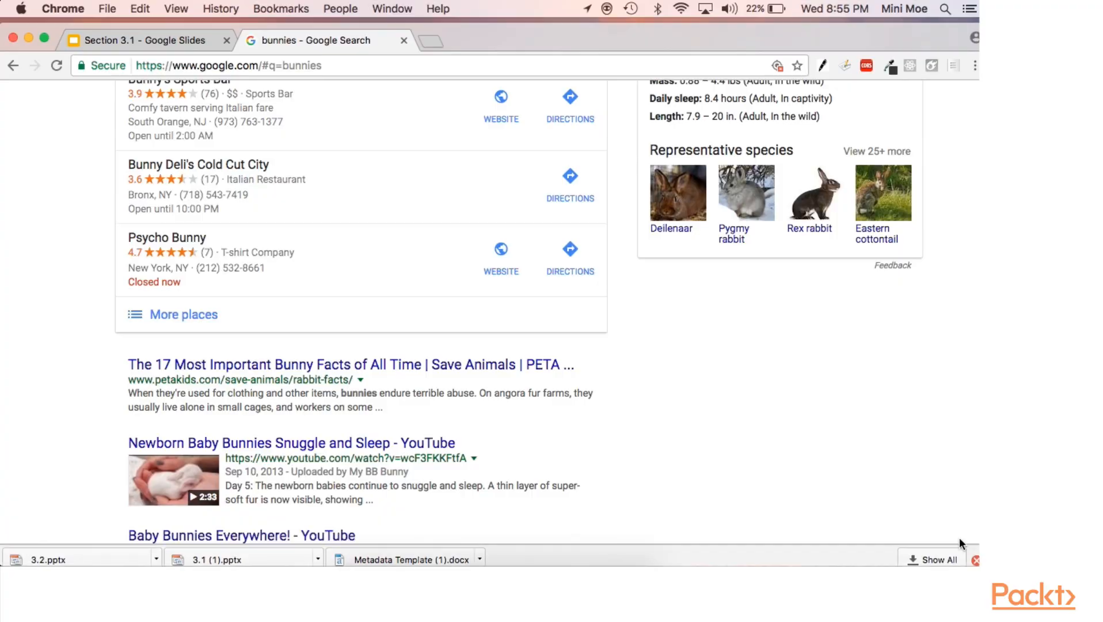